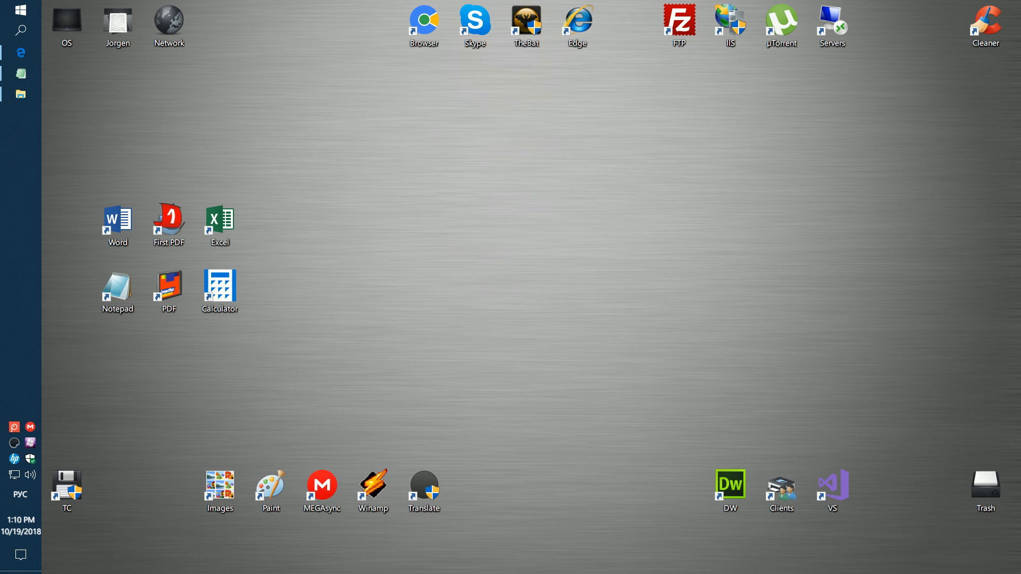
{"action": "mouse_move", "coordinate": [792, 208]}
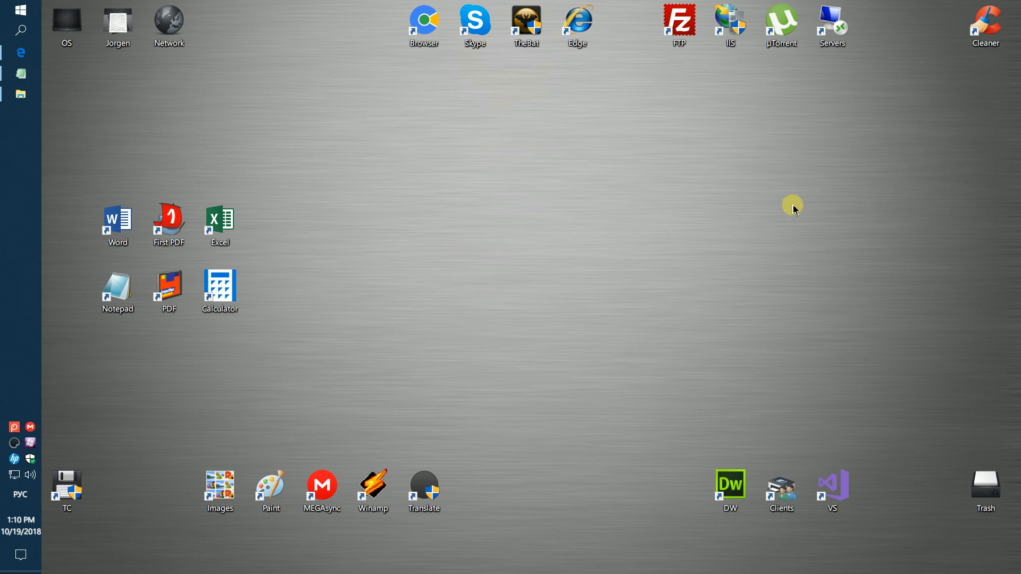
{"action": "mouse_move", "coordinate": [239, 108]}
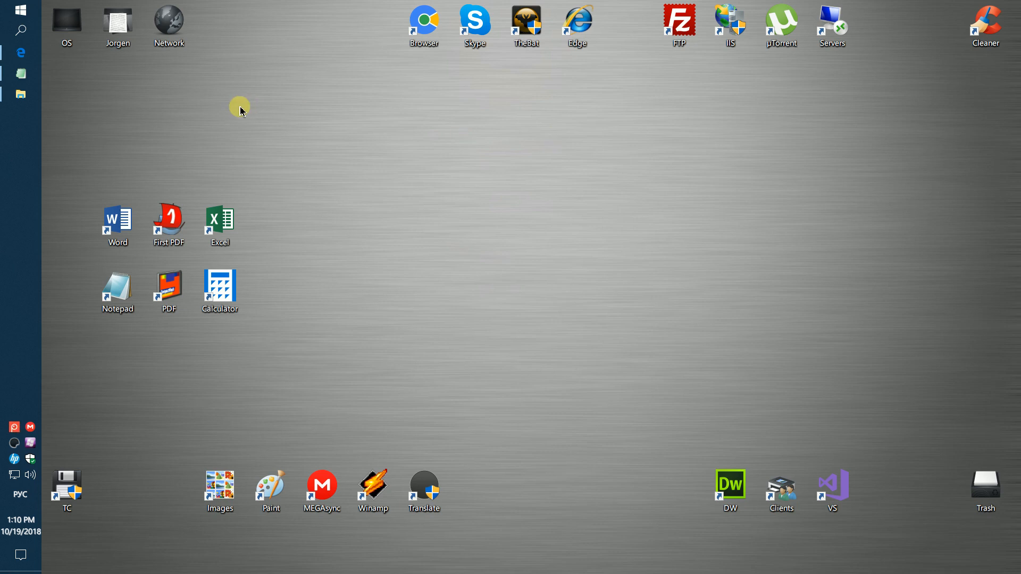
- Browse to D:\Download and select The Adventures of Tom Sawyer.docx
{"action": "left_click", "coordinate": [21, 94]}
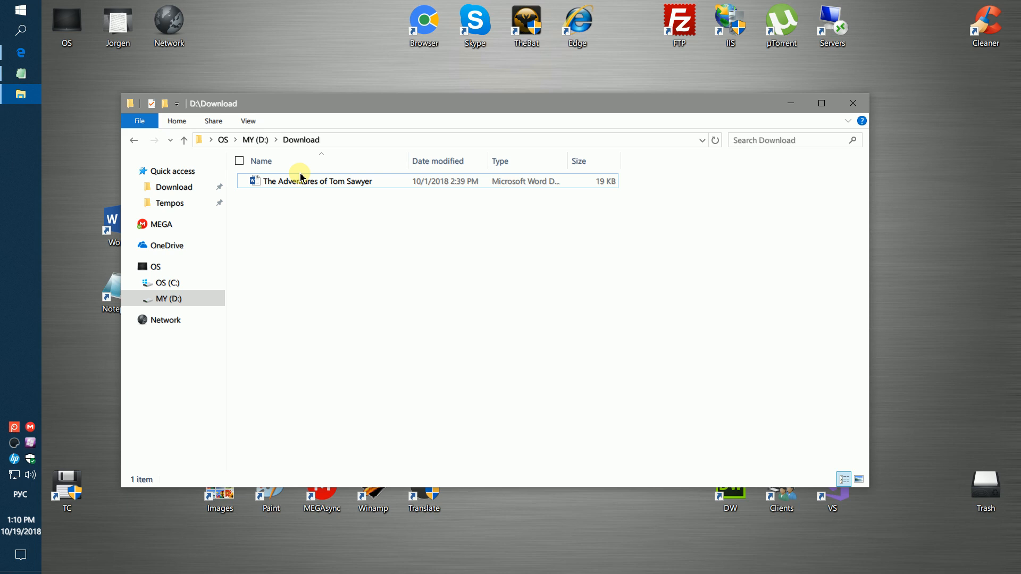
{"action": "left_click", "coordinate": [317, 180]}
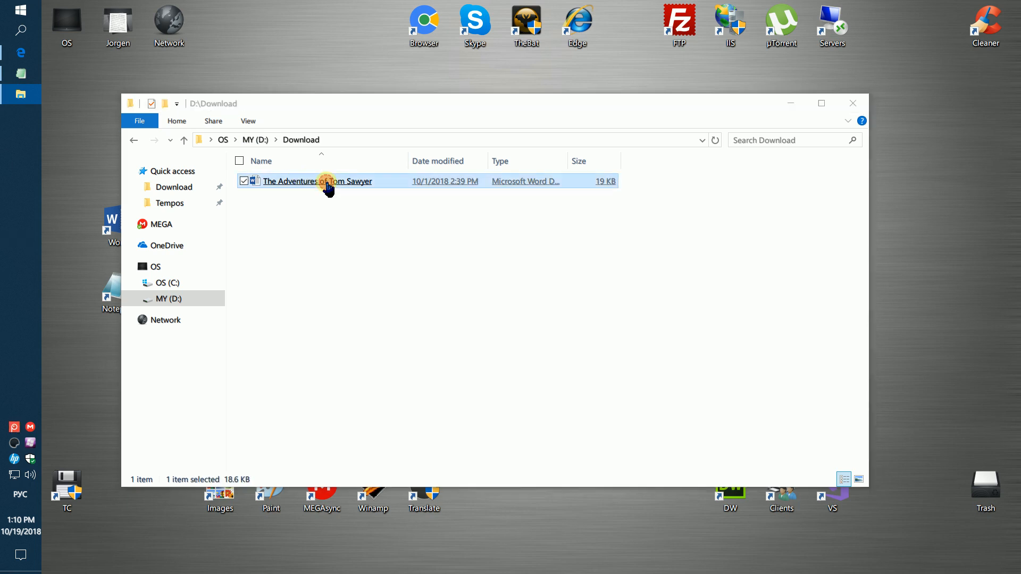
- View the Tom Sawyer DOCX in Word and search its text for 'tom'
{"action": "double_click", "coordinate": [317, 181]}
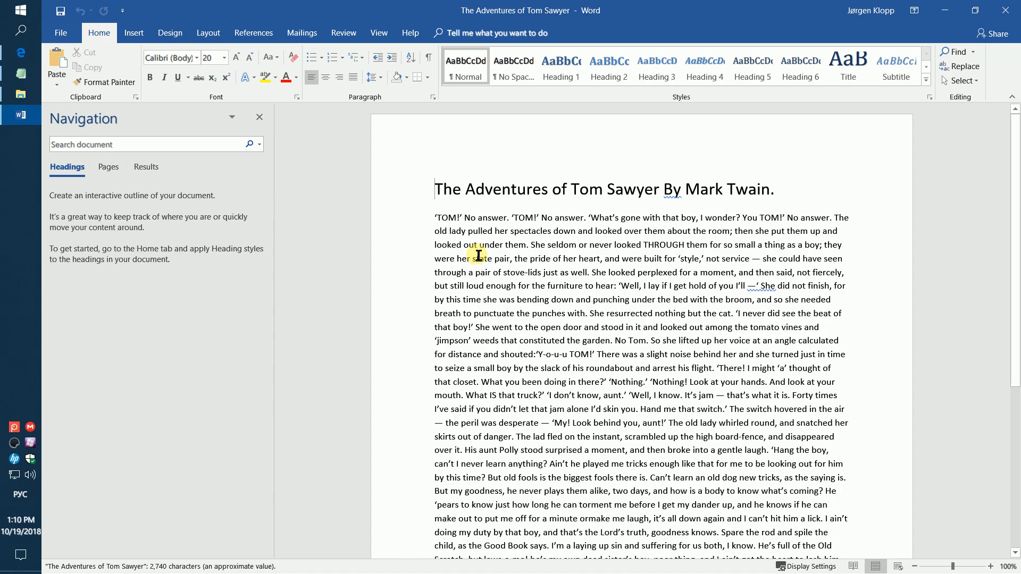
{"action": "left_click", "coordinate": [260, 117]}
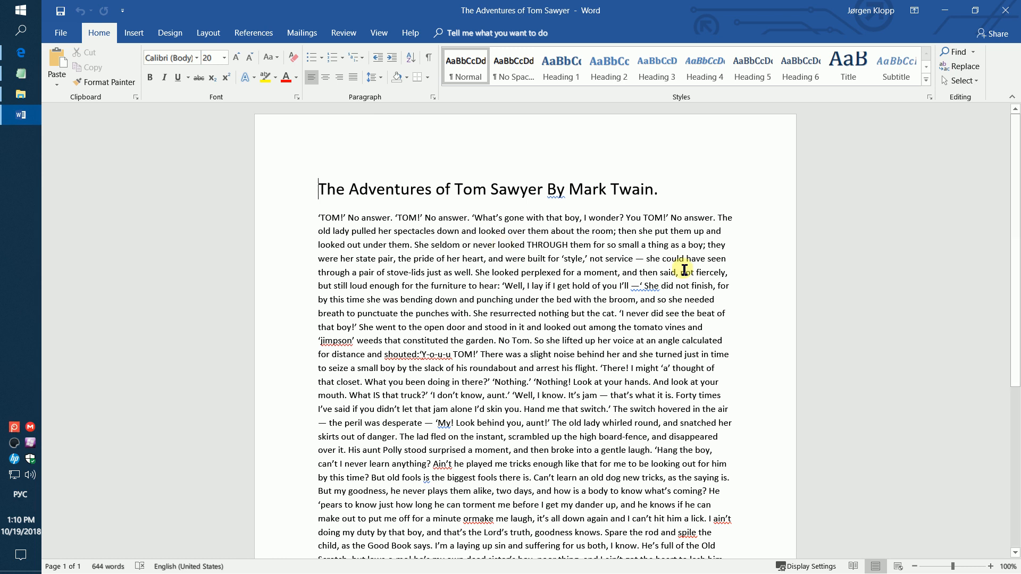
{"action": "mouse_move", "coordinate": [608, 225]}
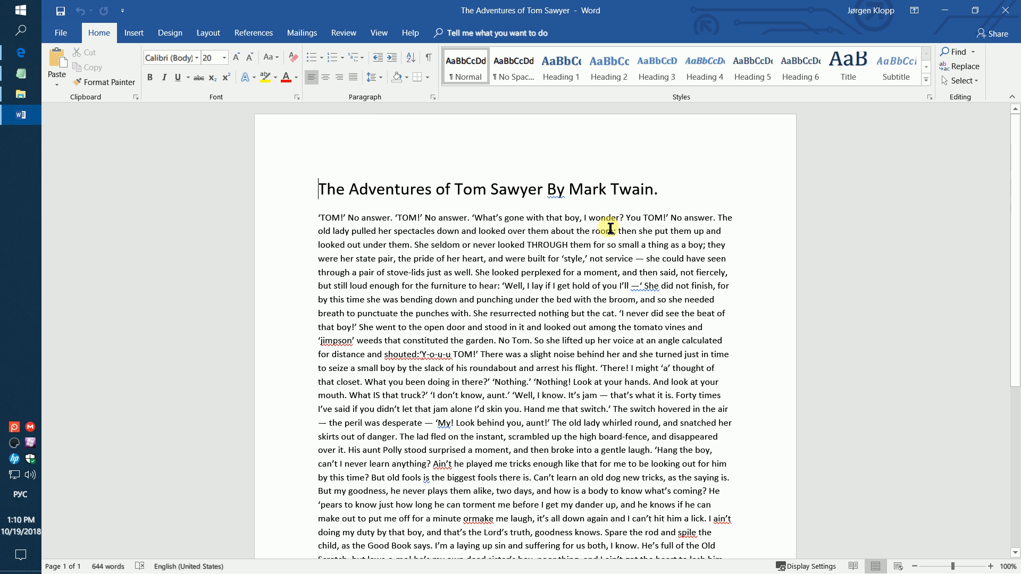
{"action": "mouse_move", "coordinate": [594, 249]}
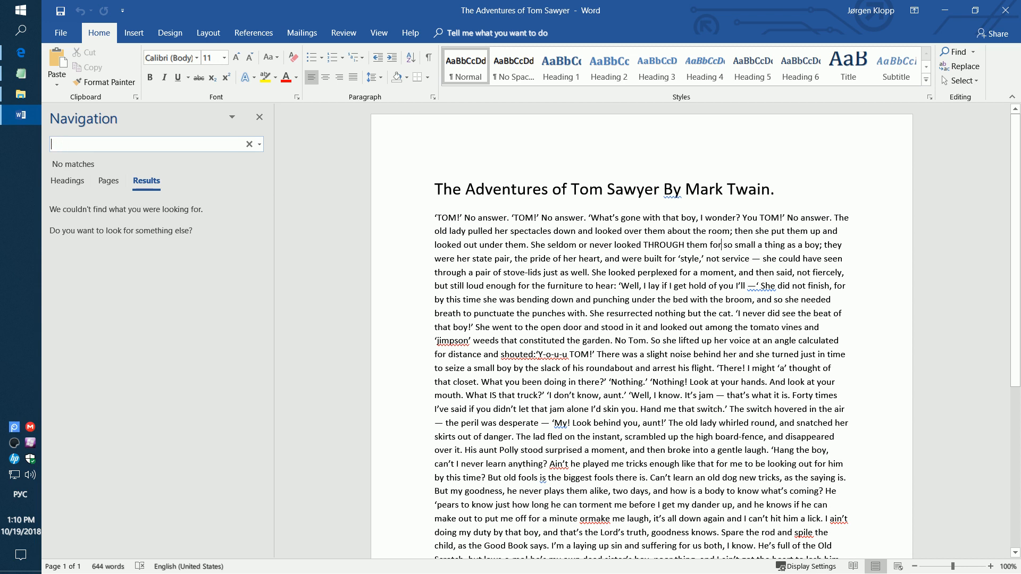
{"action": "type", "text": "tom"}
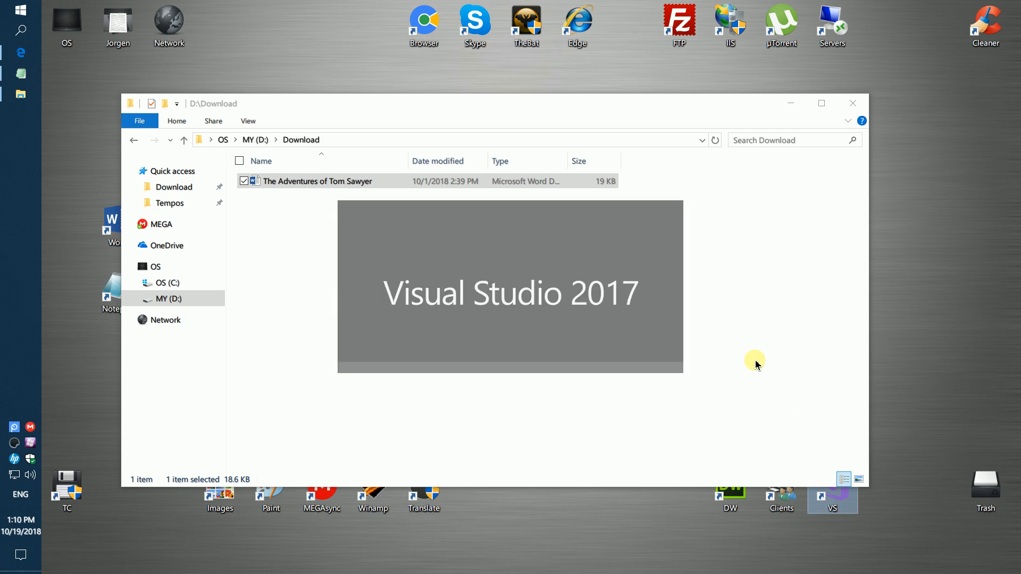
- Create a new Console App (.NET Framework) project named Find-Text
{"action": "left_click", "coordinate": [832, 495]}
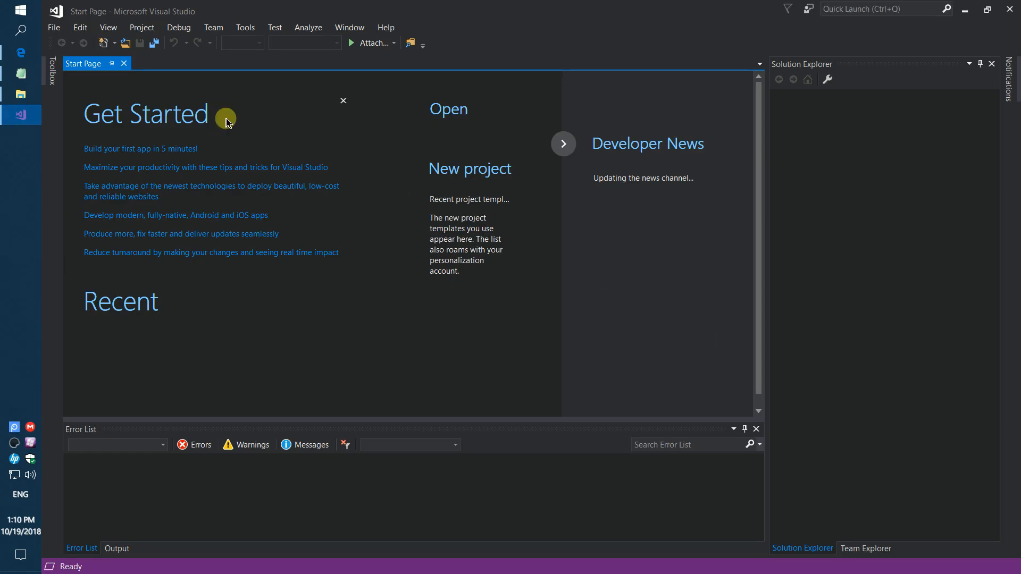
{"action": "left_click", "coordinate": [53, 28]}
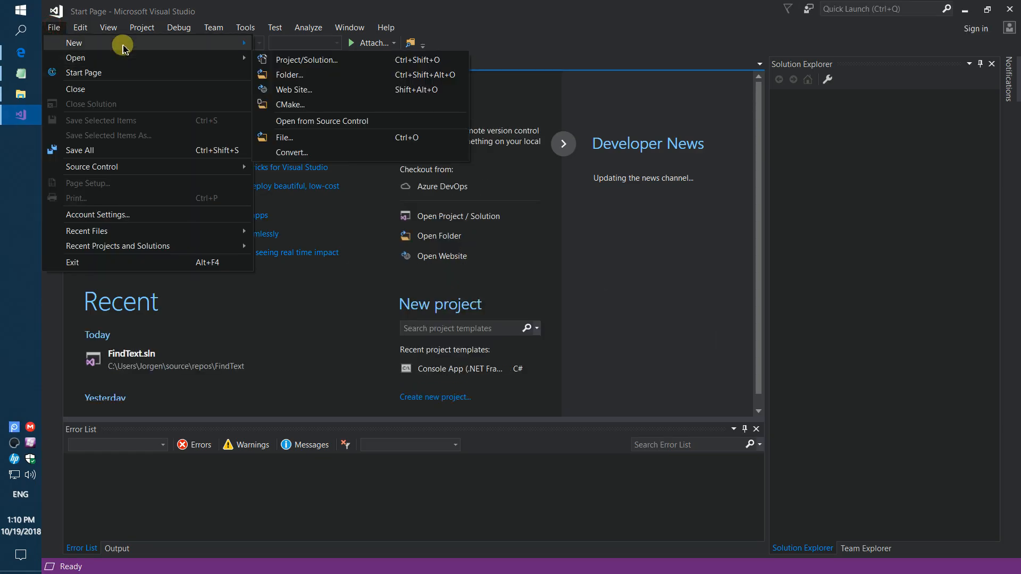
{"action": "left_click", "coordinate": [306, 59]}
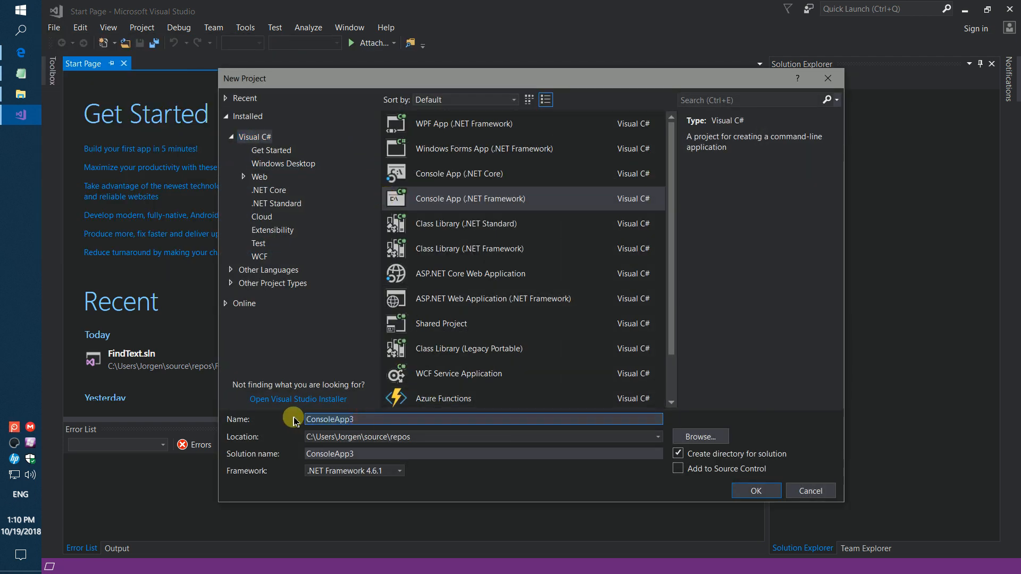
{"action": "type", "text": "Find-Text"}
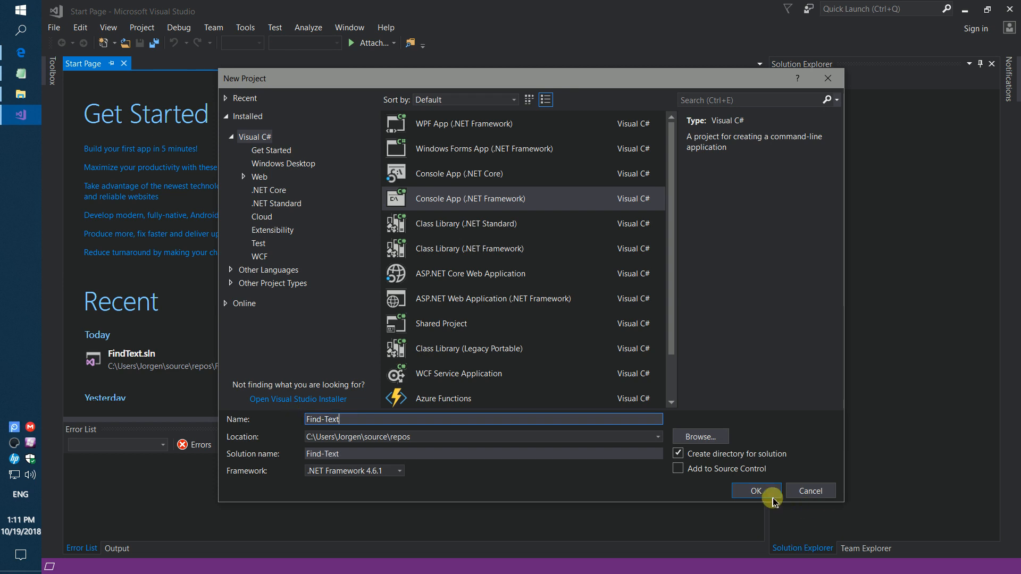
{"action": "left_click", "coordinate": [755, 490]}
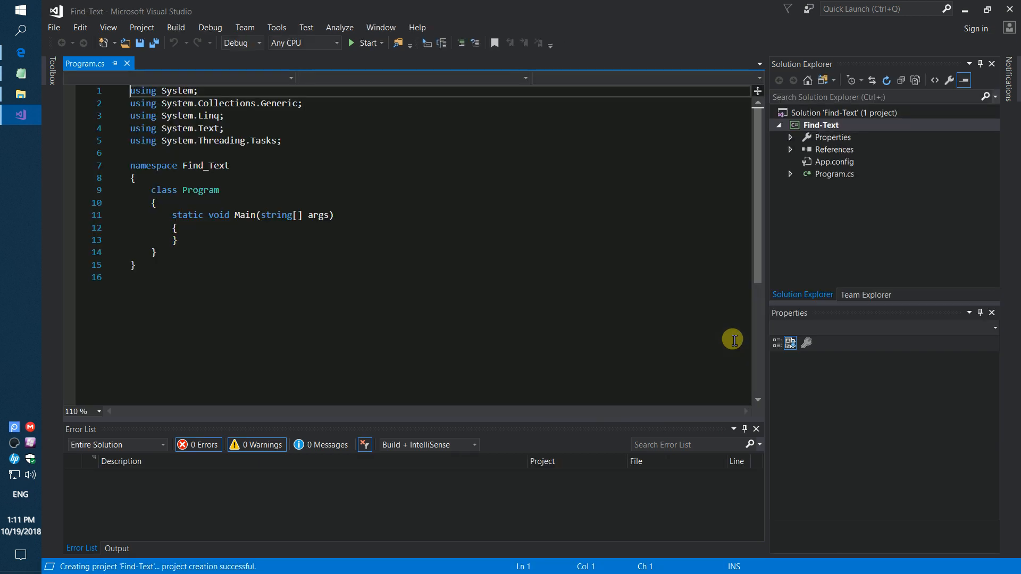
- Find sautinsoft.document on NuGet Browse and install version 3.5.9.26, accepting the prompts
{"action": "left_click", "coordinate": [836, 148]}
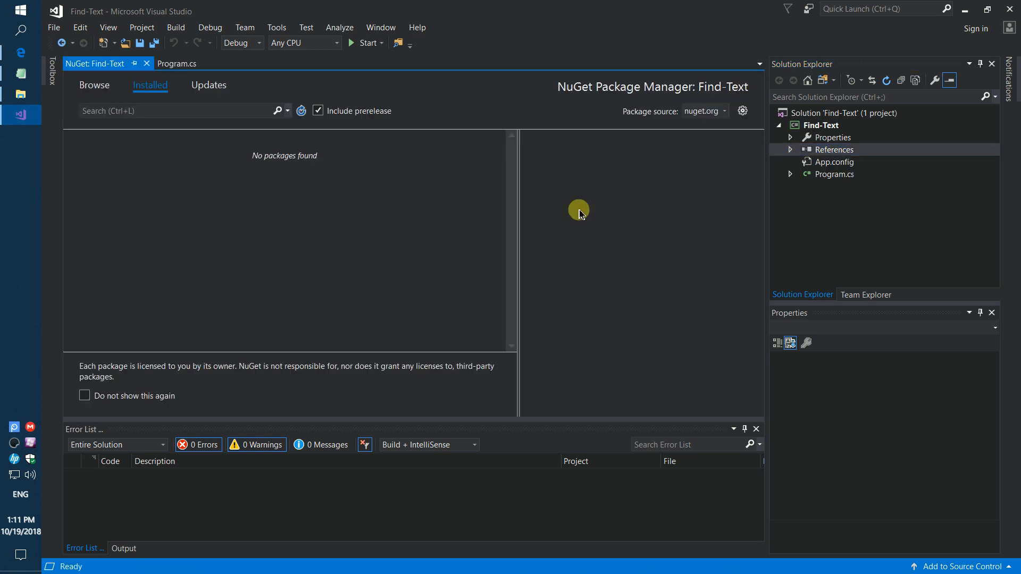
{"action": "left_click", "coordinate": [93, 85]}
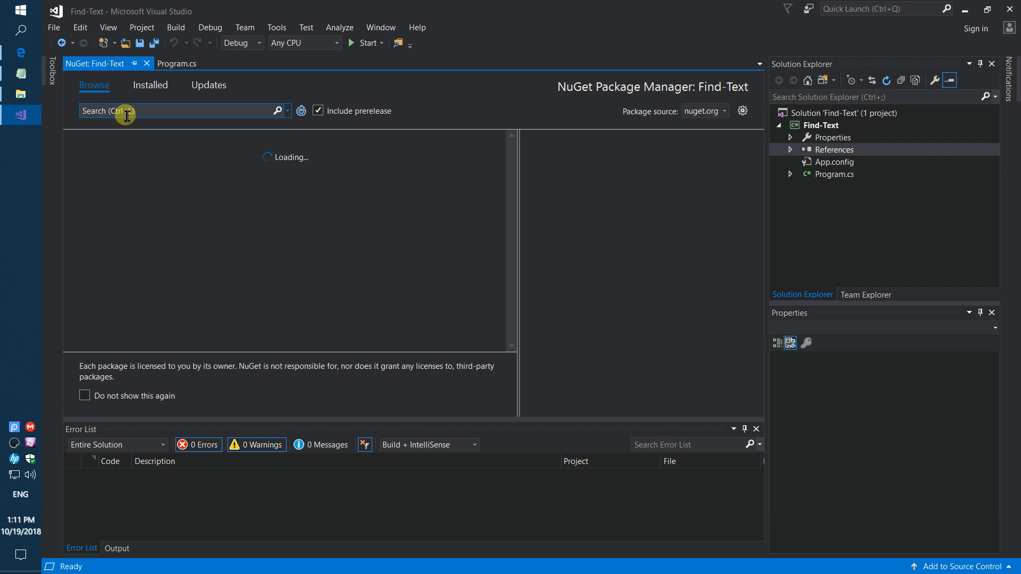
{"action": "type", "text": "sautinsoft"}
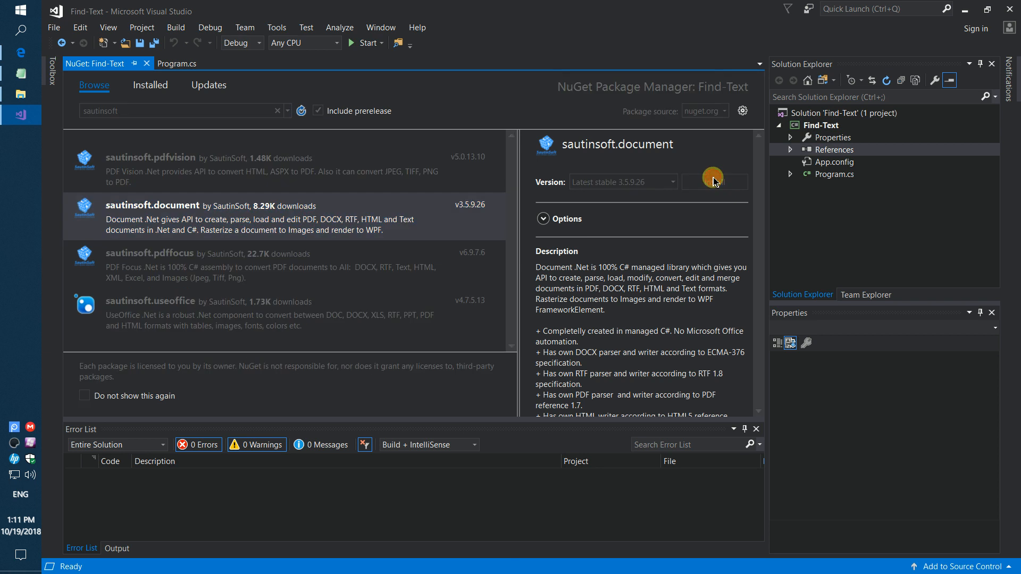
{"action": "left_click", "coordinate": [714, 182]}
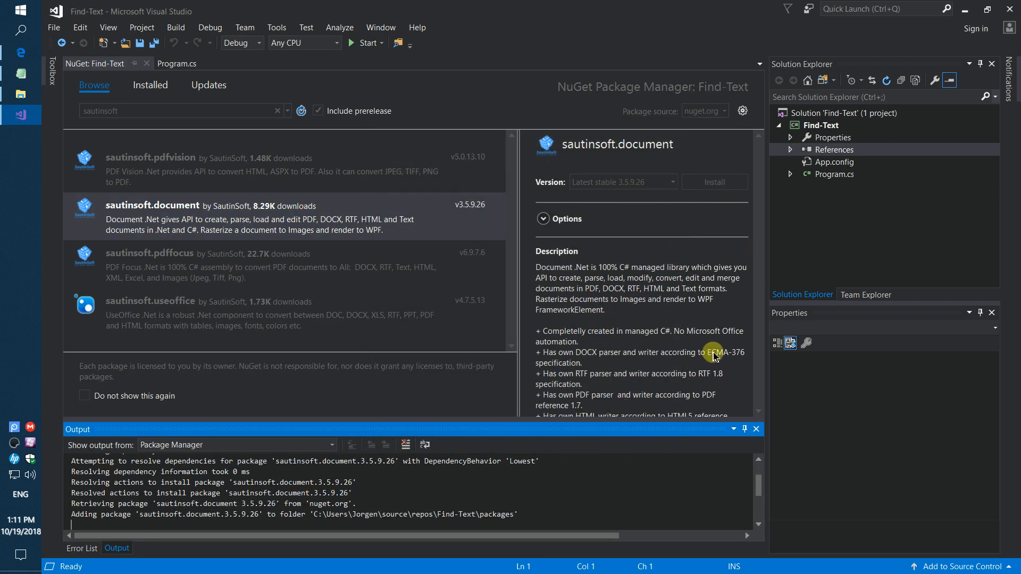
{"action": "left_click", "coordinate": [713, 181]}
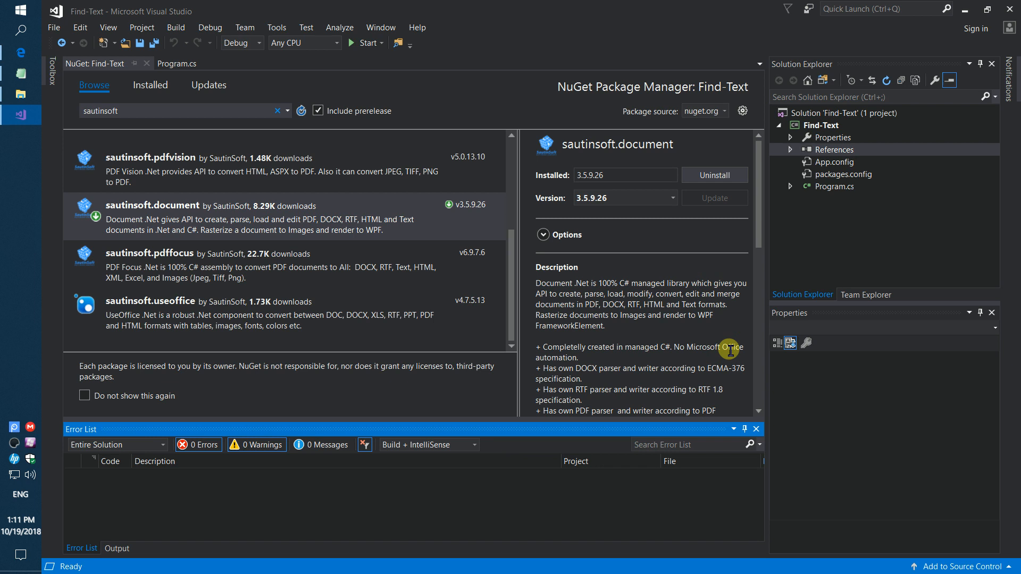
{"action": "mouse_move", "coordinate": [816, 225]}
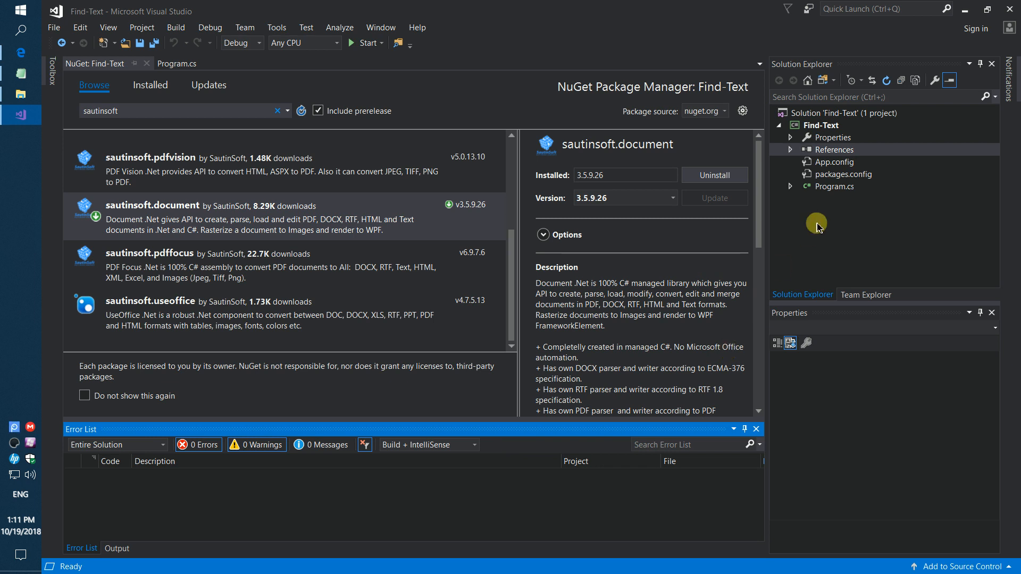
- In Program.cs add 'using SautinSoft.Document;' and the Main code loading the DOCX and counting 'Tom' matches
{"action": "left_click", "coordinate": [177, 62]}
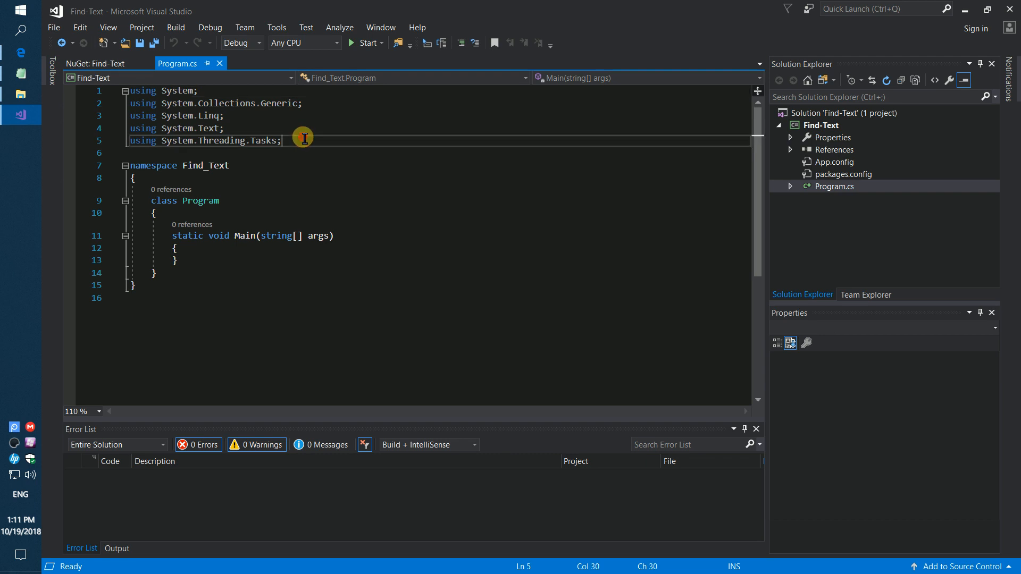
{"action": "type", "text": "using SautinSoft.Document"}
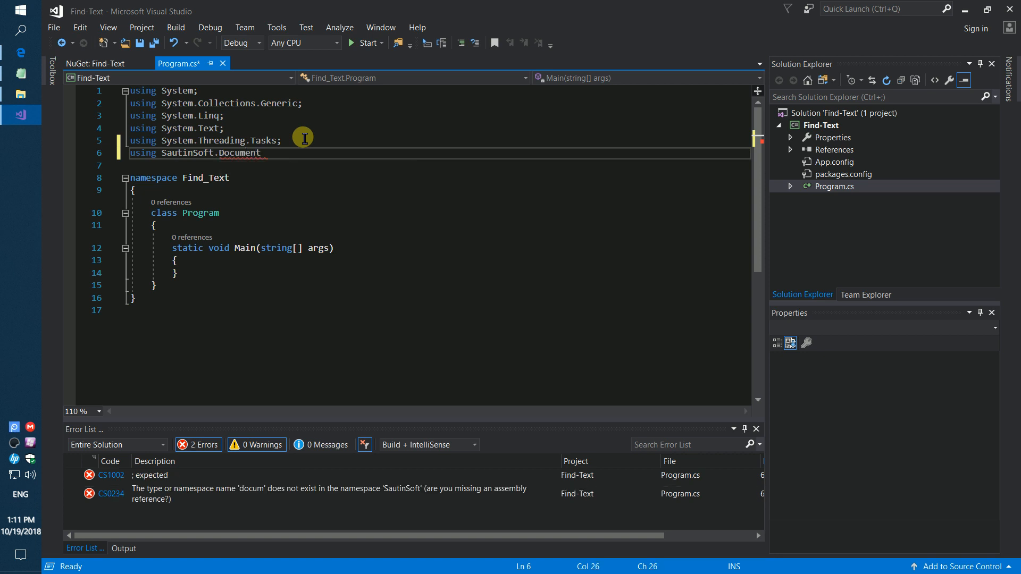
{"action": "type", "text": ";"}
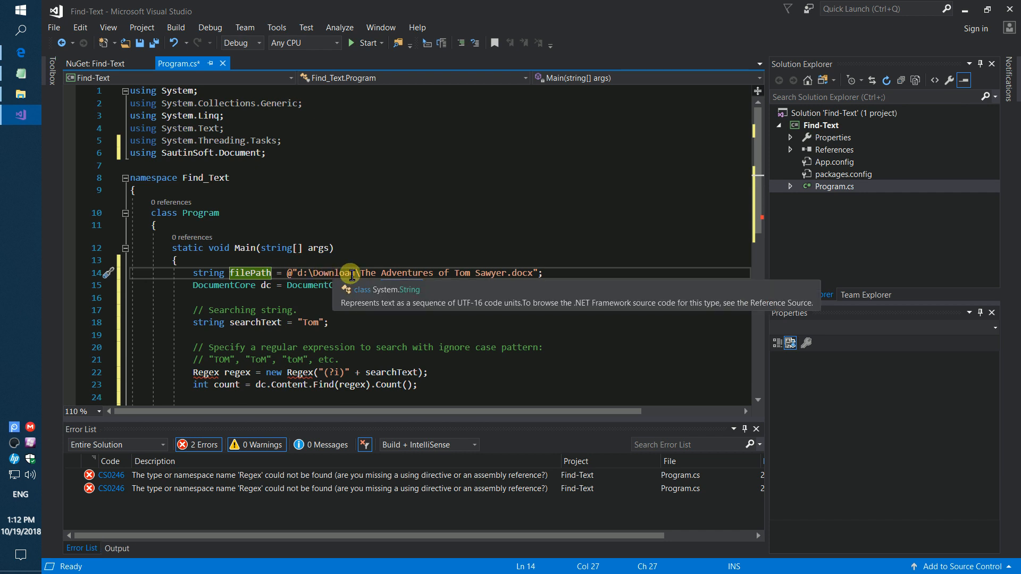
{"action": "mouse_move", "coordinate": [492, 275]}
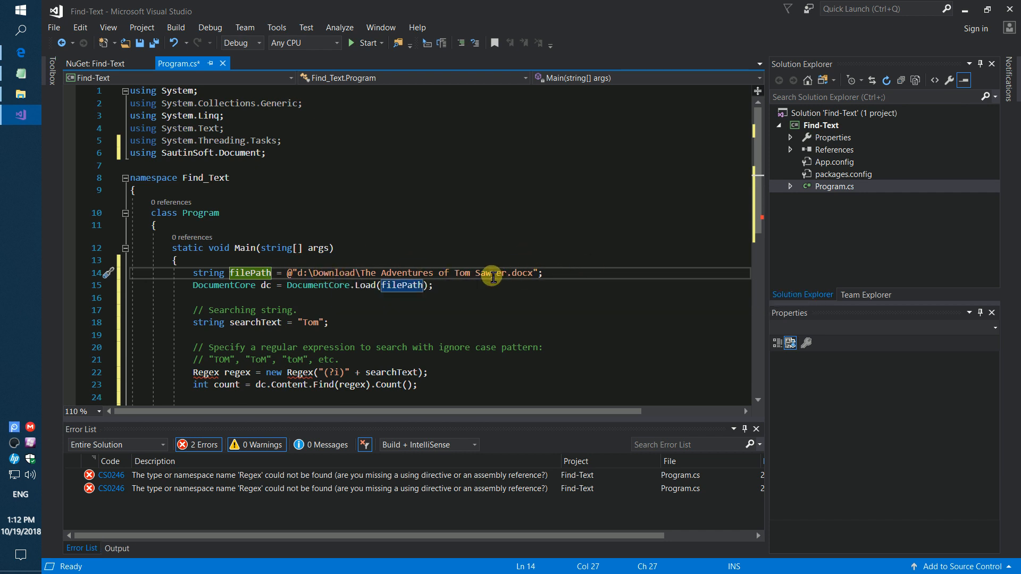
{"action": "scroll", "scroll_direction": "down", "scroll_amount": 3}
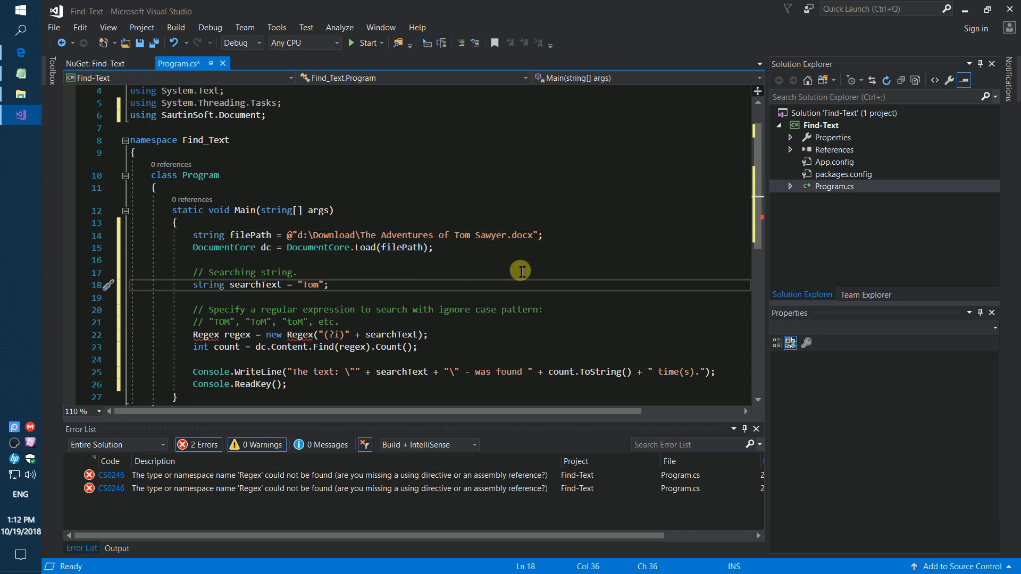
{"action": "mouse_move", "coordinate": [254, 310]}
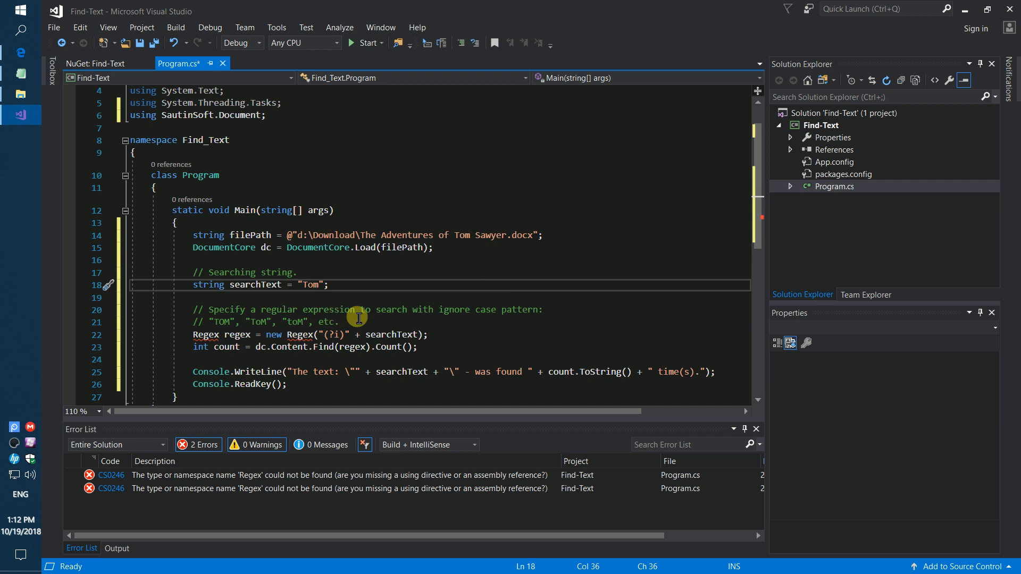
{"action": "mouse_move", "coordinate": [498, 321]}
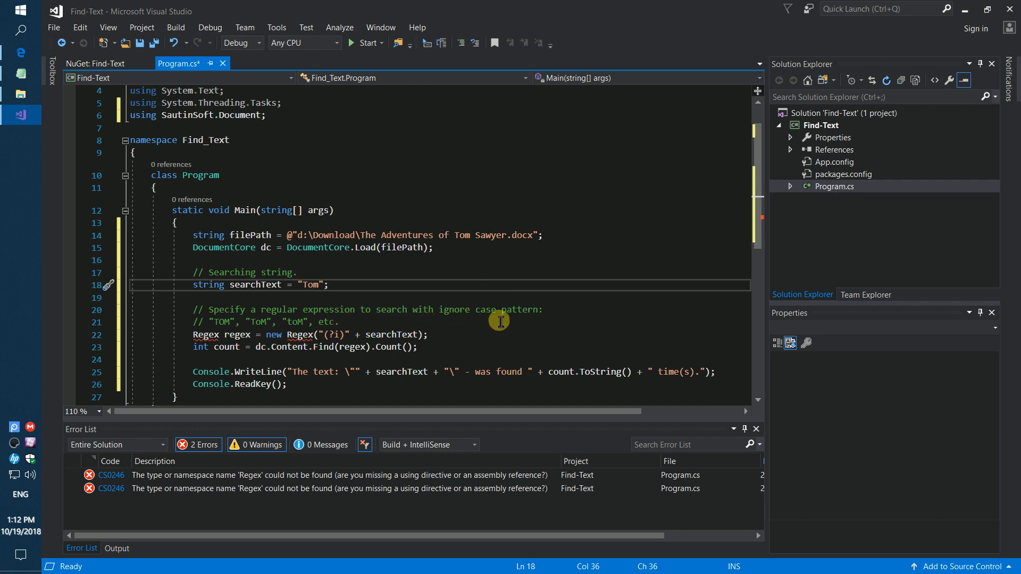
- Add 'using System.Text.RegularExpressions;' below the other directives to clear the Regex errors
{"action": "left_click", "coordinate": [222, 321]}
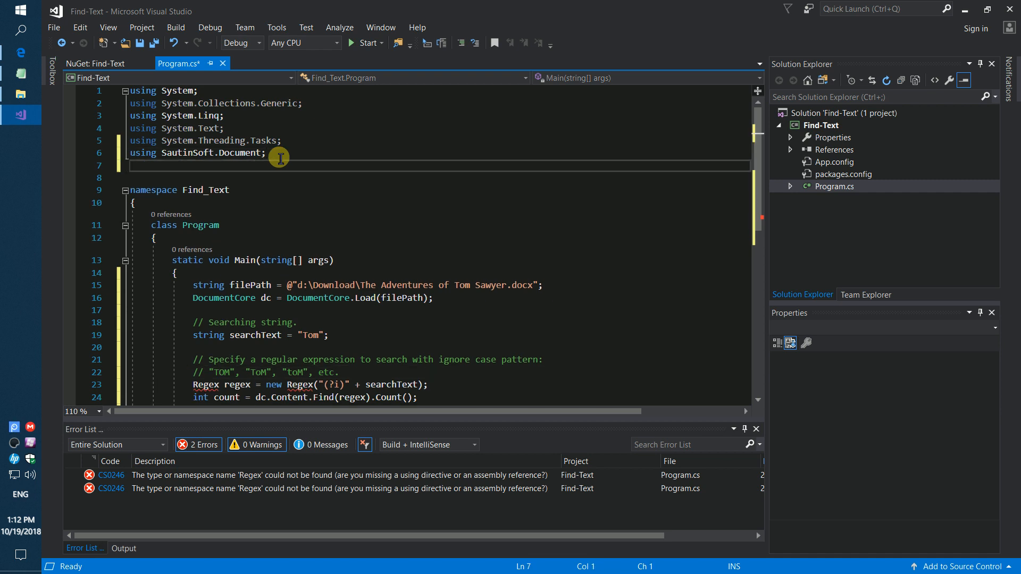
{"action": "type", "text": "using Te"}
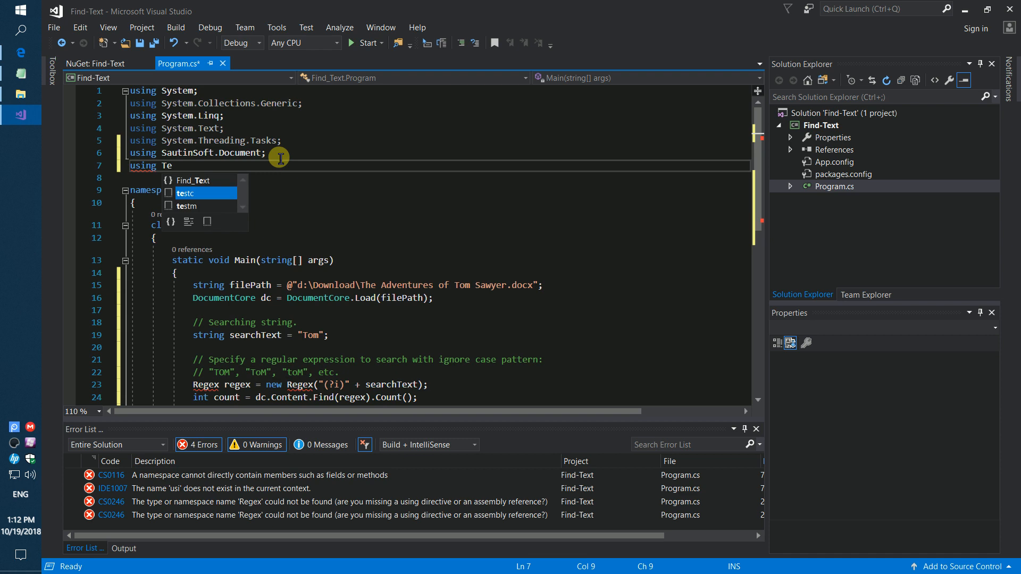
{"action": "type", "text": "xt."}
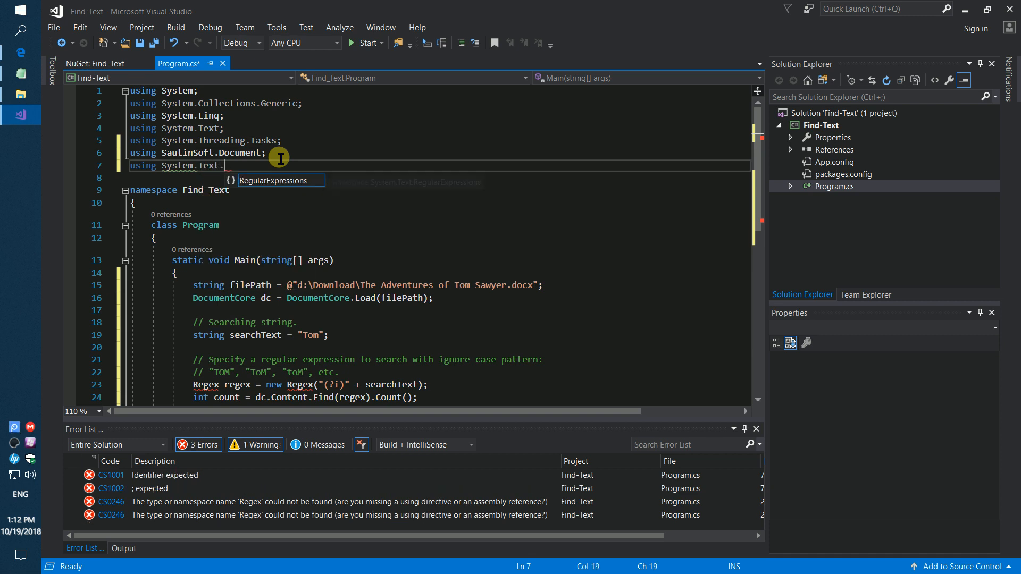
{"action": "type", "text": "Re"}
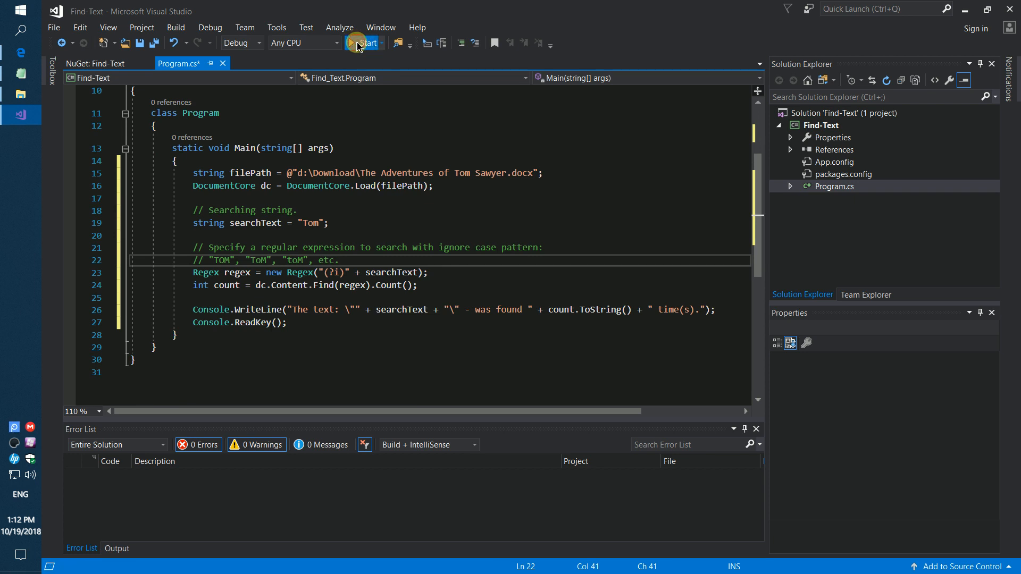
- Run Find-Text, read 'Tom' found 7 times in the console, then close the console window
{"action": "left_click", "coordinate": [365, 42]}
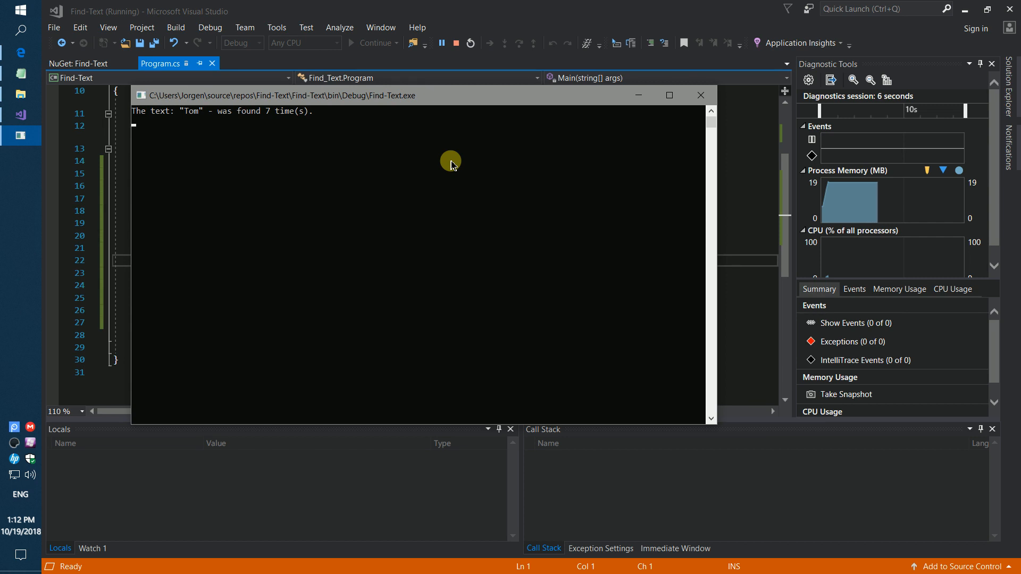
{"action": "mouse_move", "coordinate": [242, 119]}
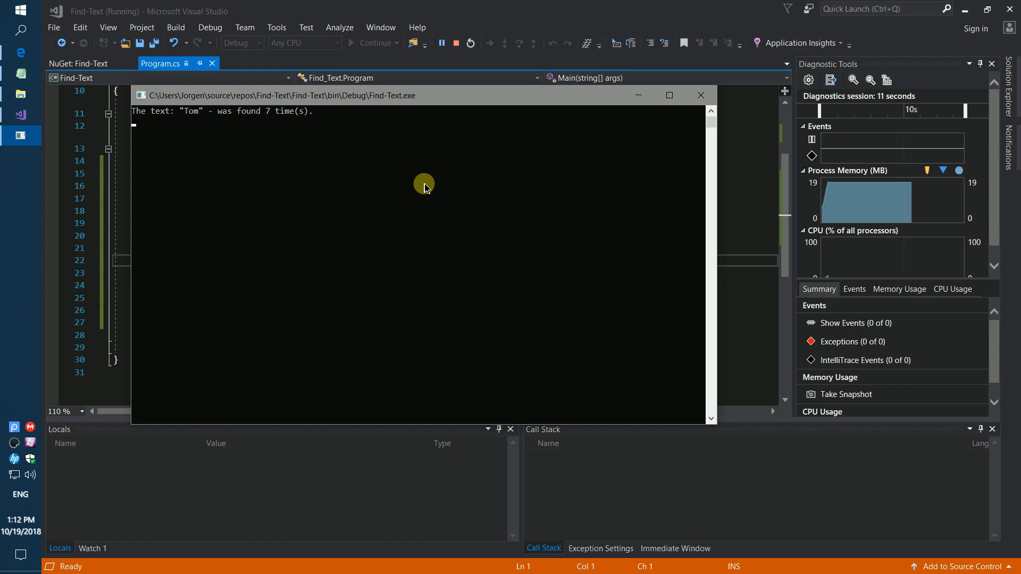
{"action": "mouse_move", "coordinate": [701, 95]}
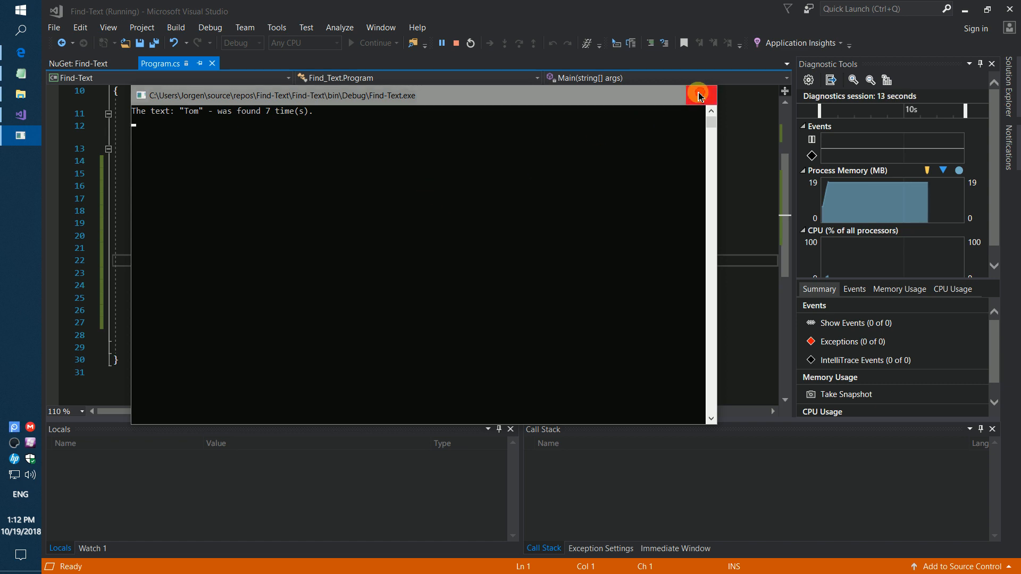
{"action": "left_click", "coordinate": [699, 95]}
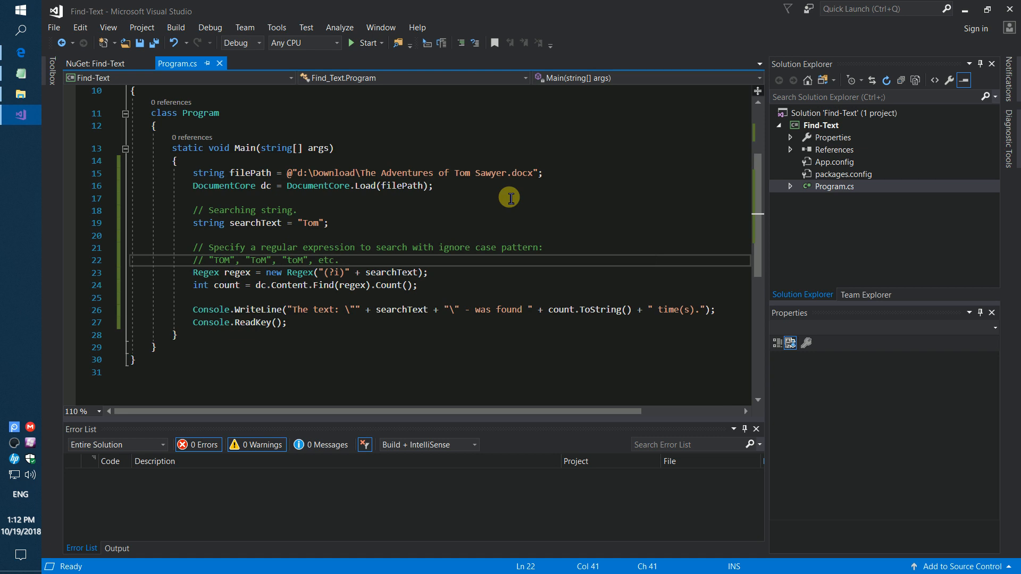
{"action": "mouse_move", "coordinate": [547, 214]}
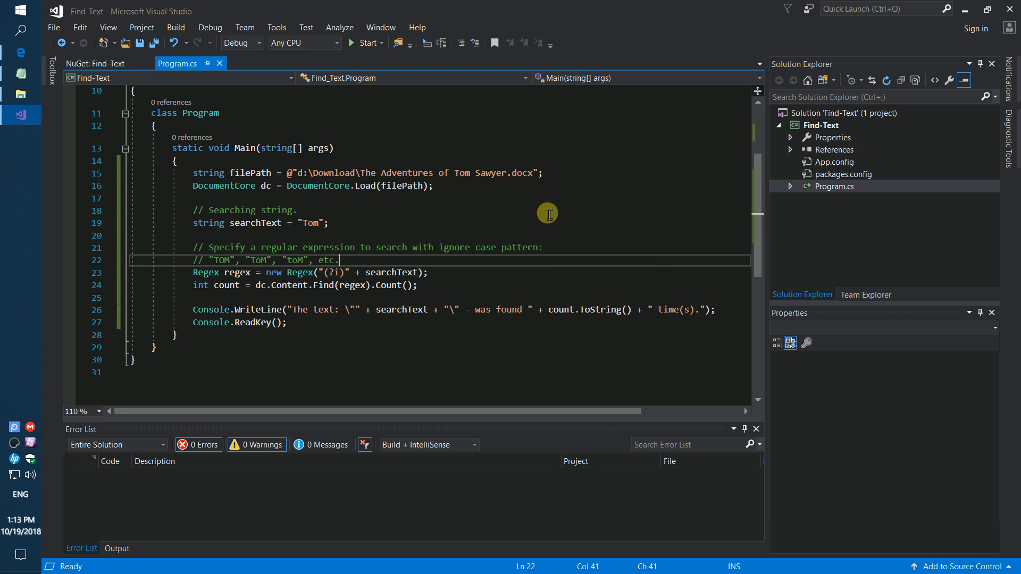
{"action": "mouse_move", "coordinate": [538, 225]}
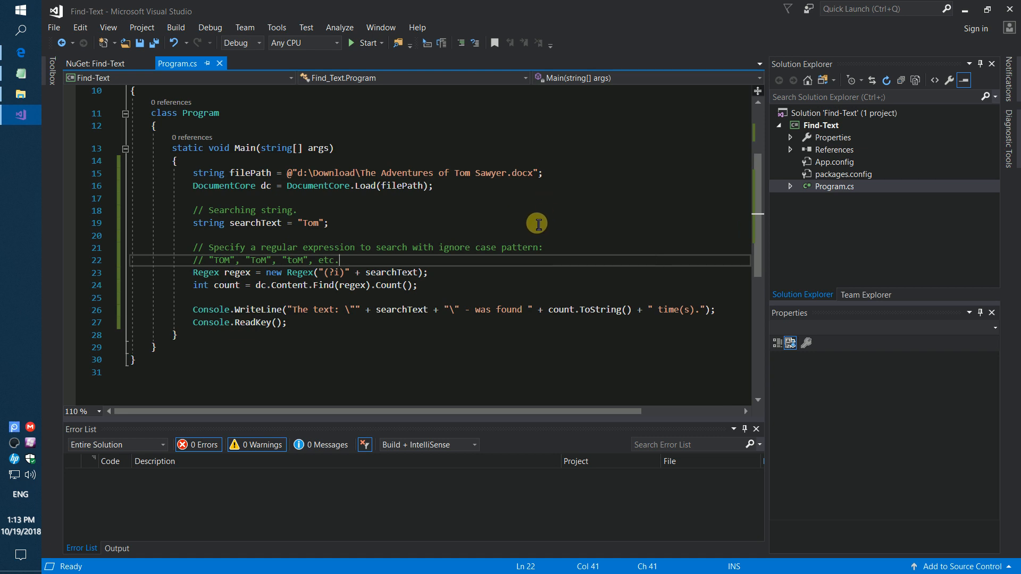